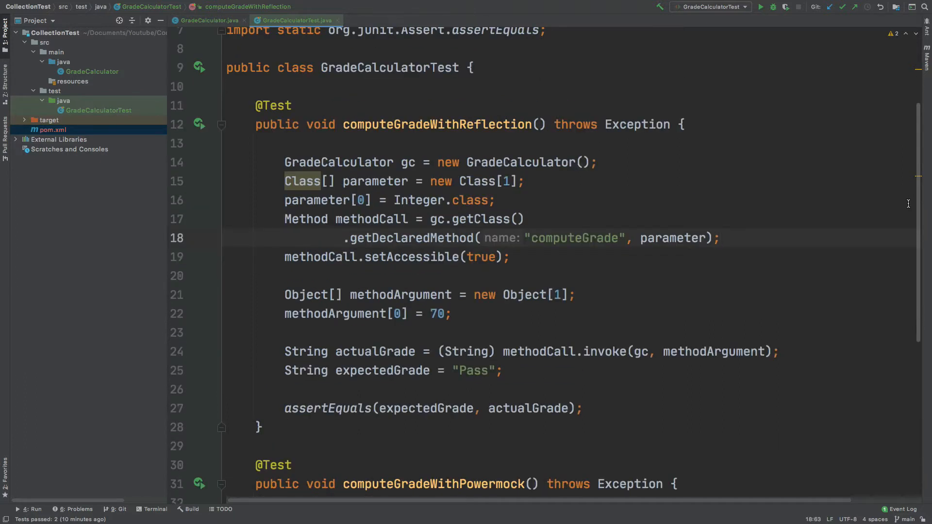
mouse_move(919, 187)
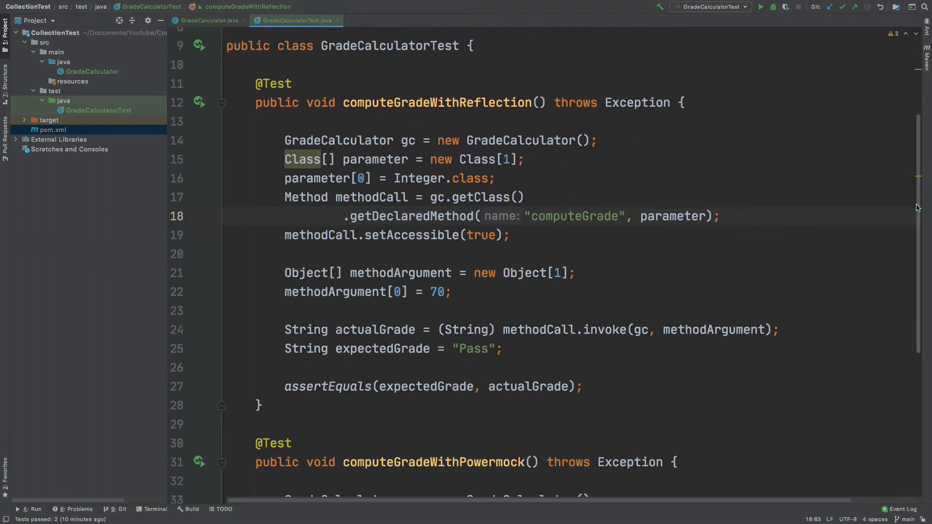
Step: Scroll through the finished GradeCalculatorTest before closing it
scroll("down", 3)
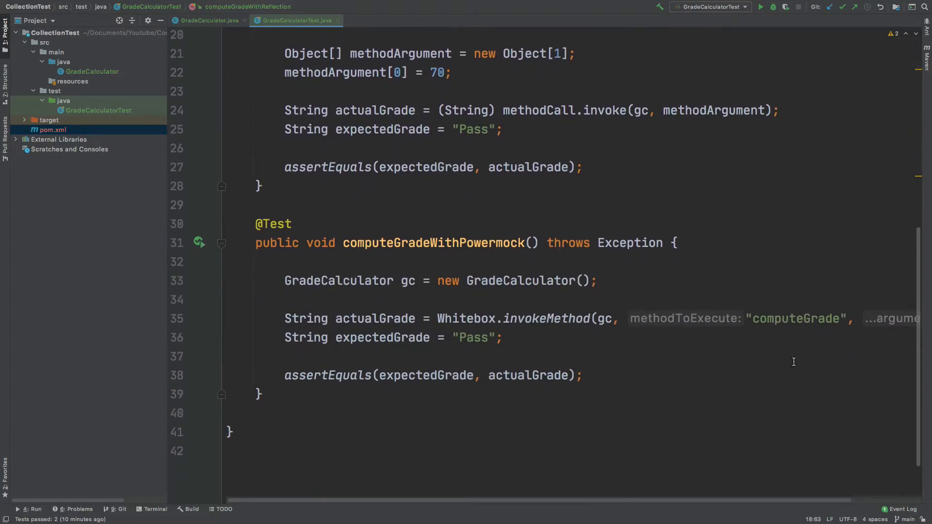
mouse_move(726, 387)
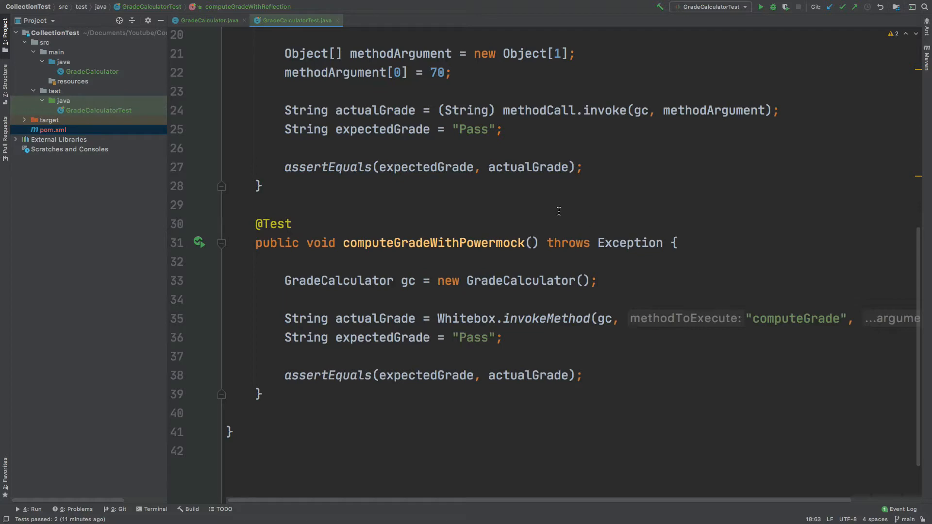
mouse_move(124, 142)
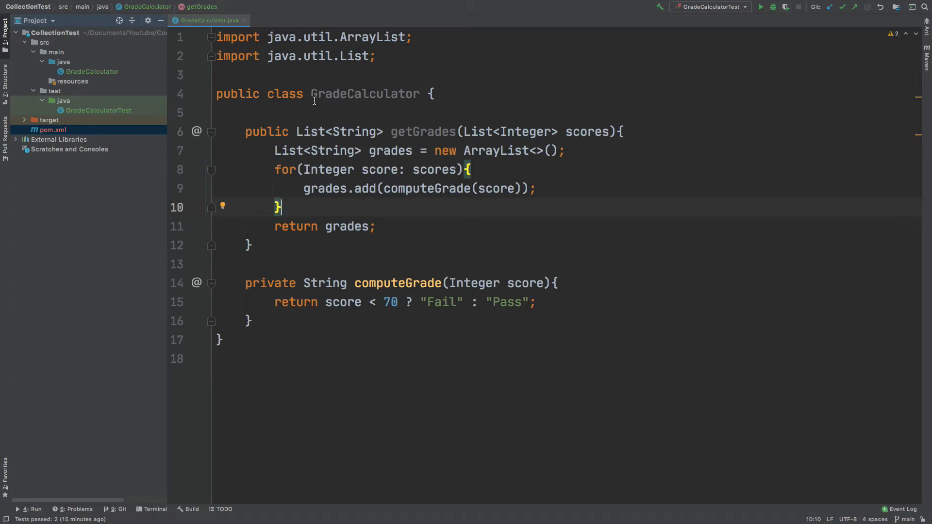
mouse_move(387, 134)
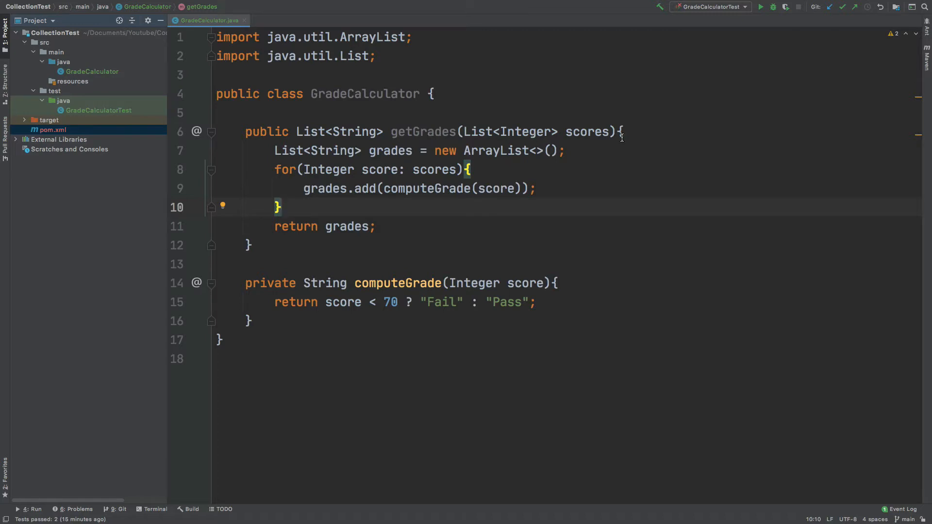
mouse_move(571, 131)
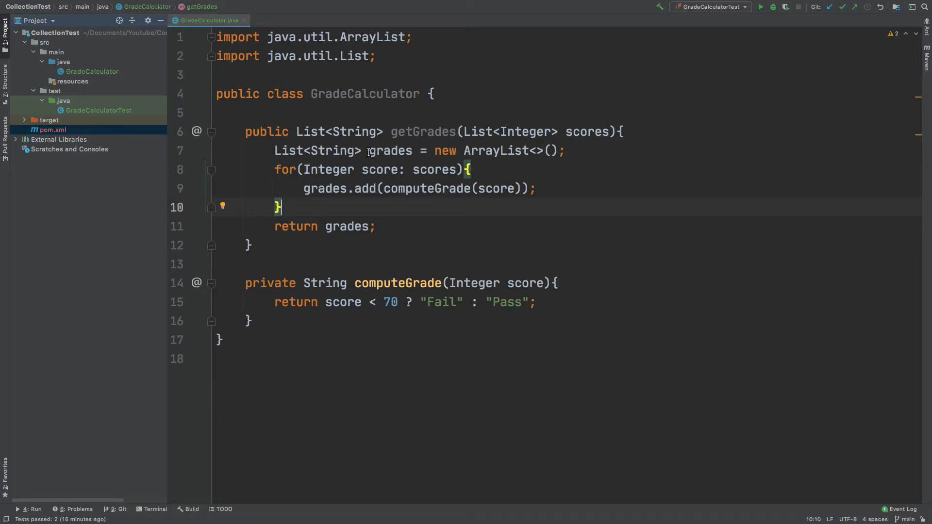
mouse_move(521, 131)
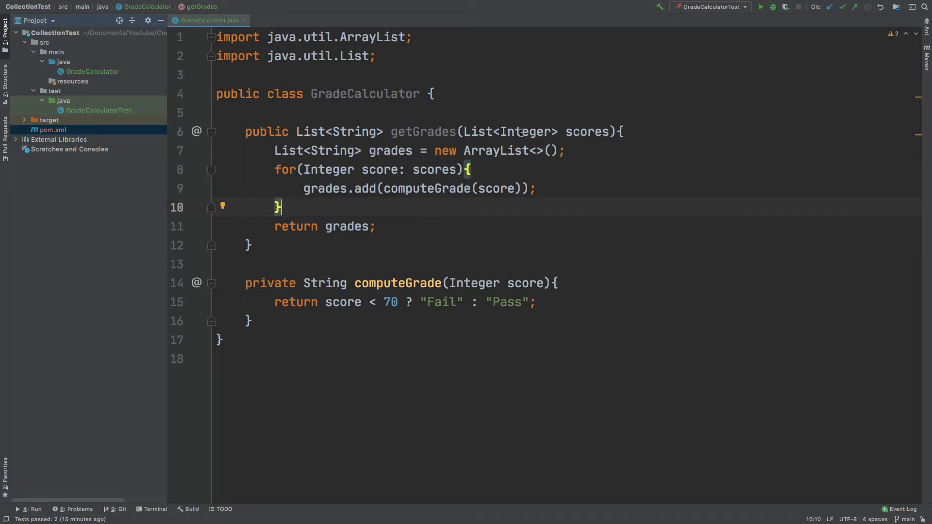
mouse_move(404, 184)
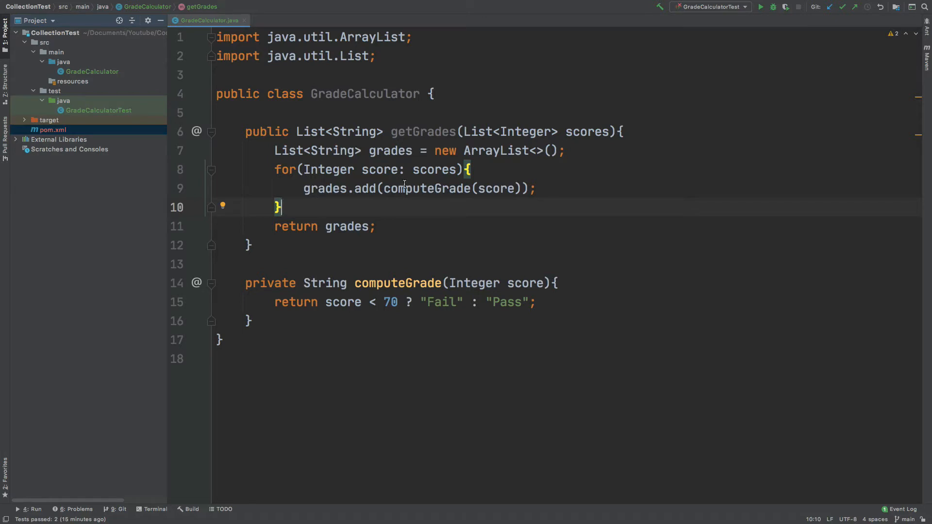
double_click(430, 189)
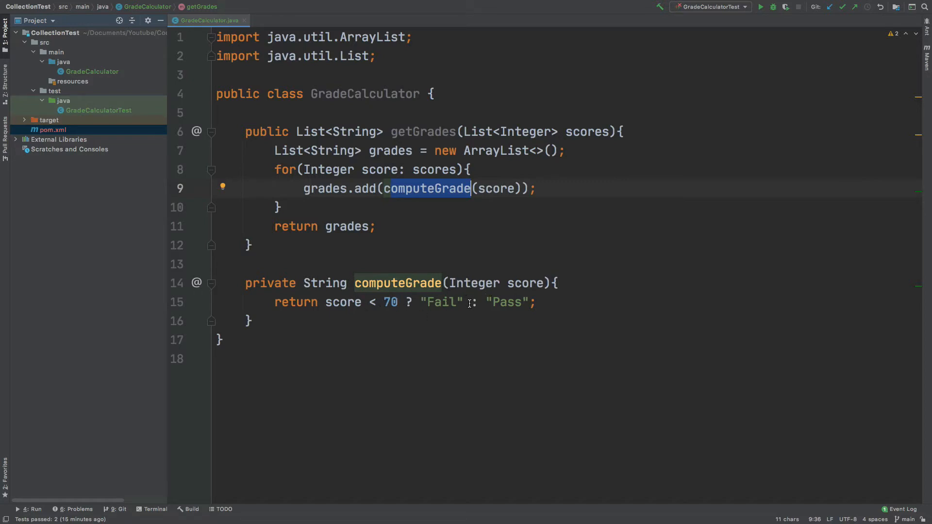
double_click(440, 302)
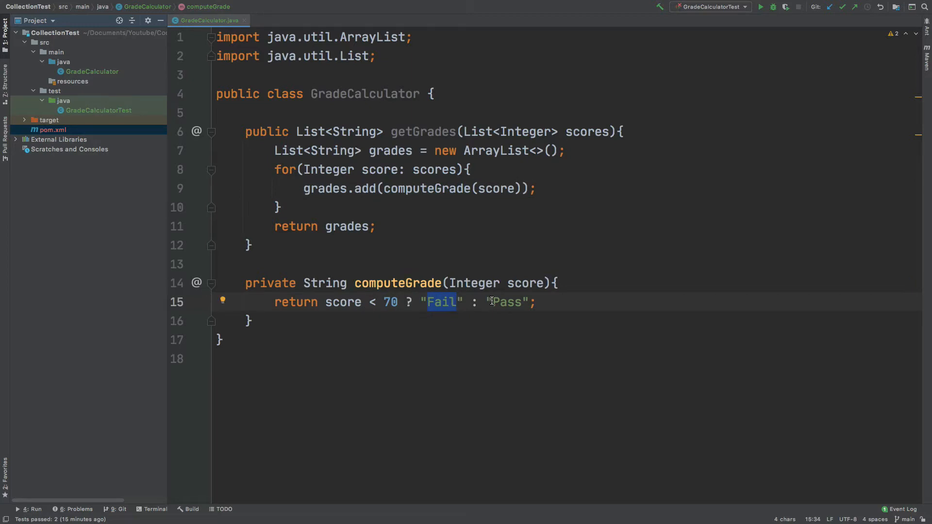
double_click(504, 302)
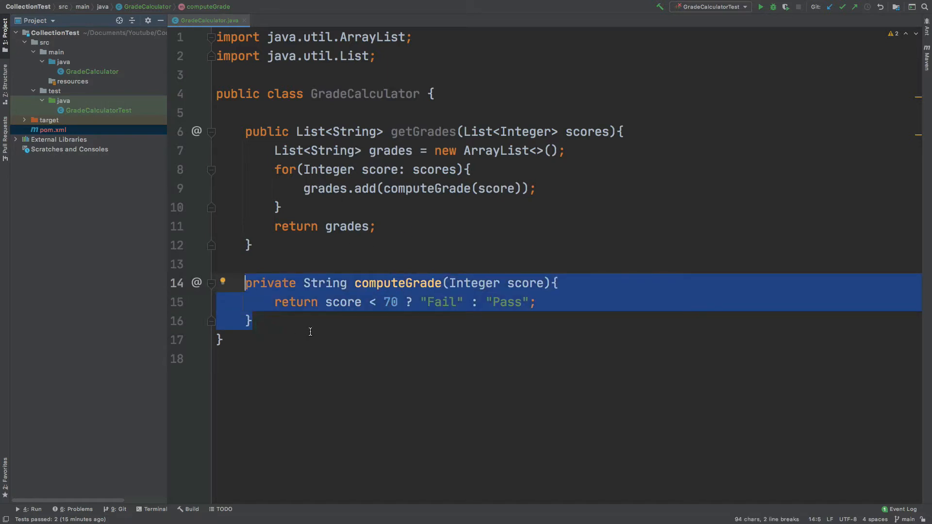
left_click(340, 320)
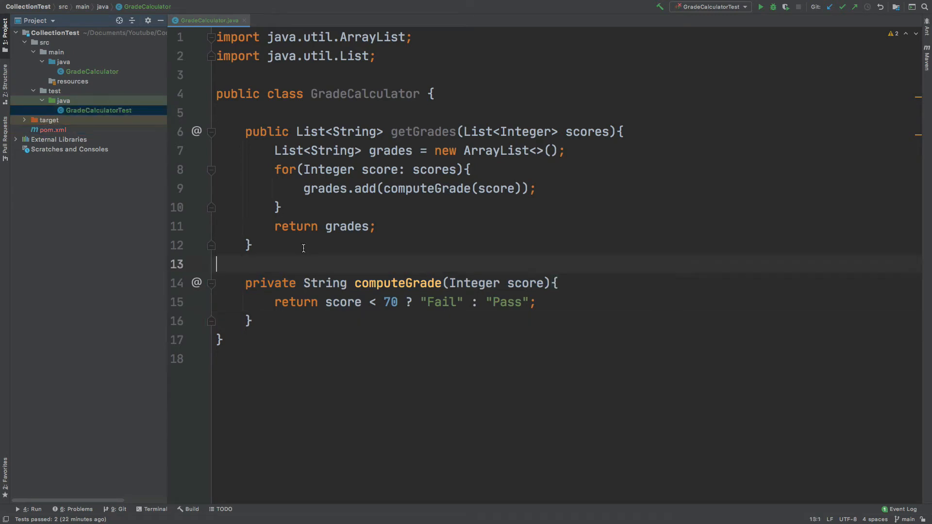
left_click(98, 111)
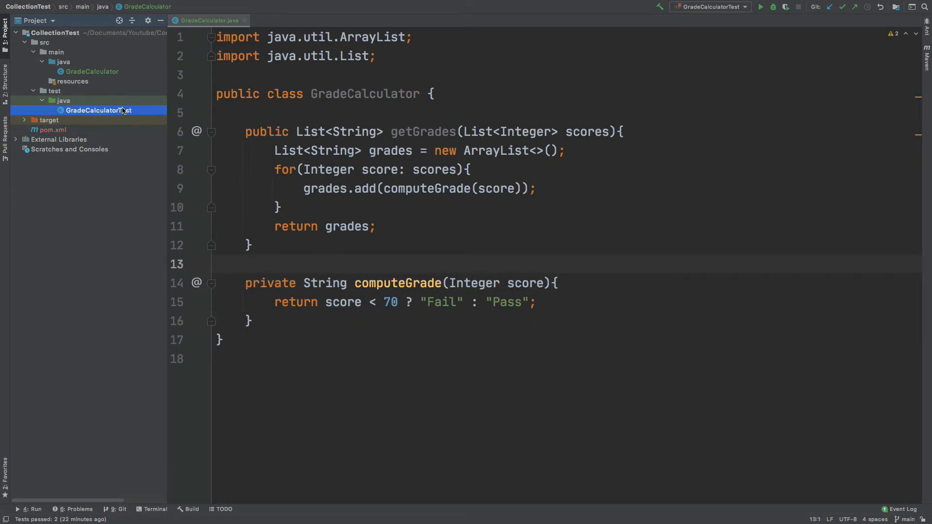
double_click(99, 110)
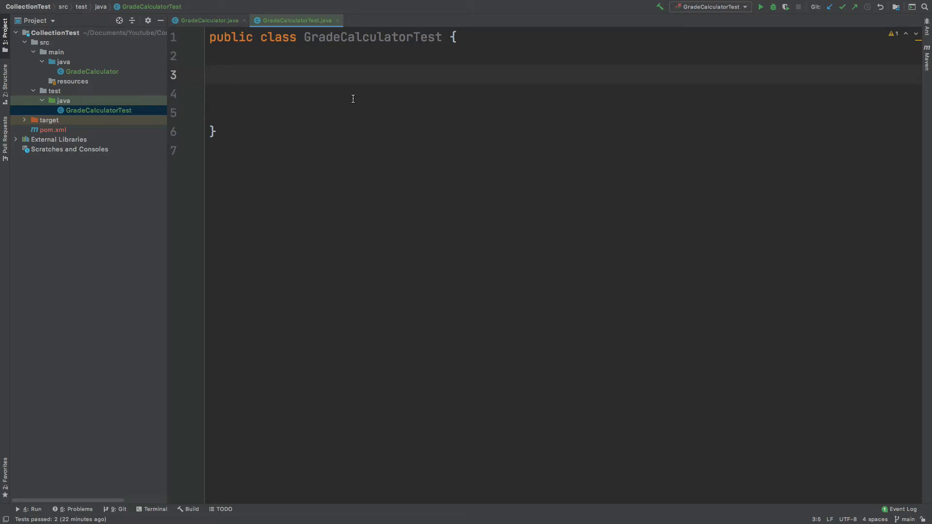
left_click(238, 75)
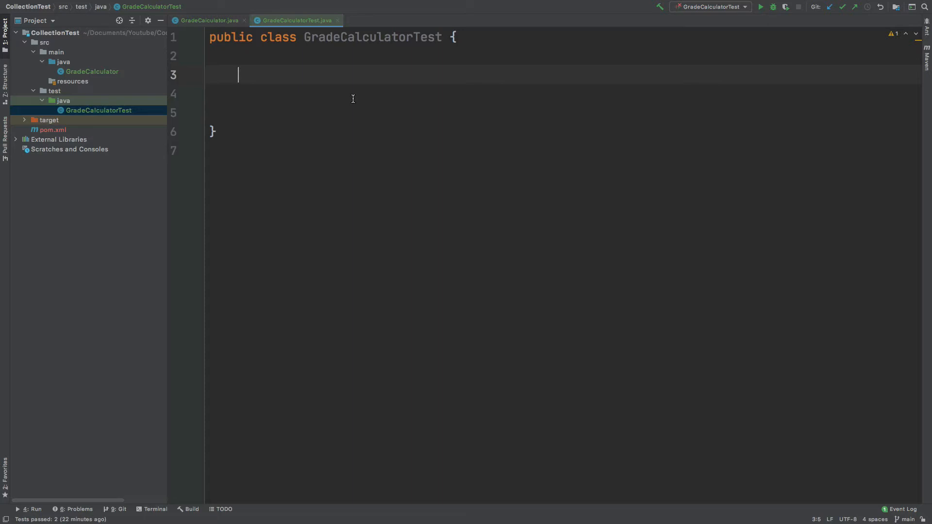
type("@Test")
type("public void computeGradeWithReflection(){")
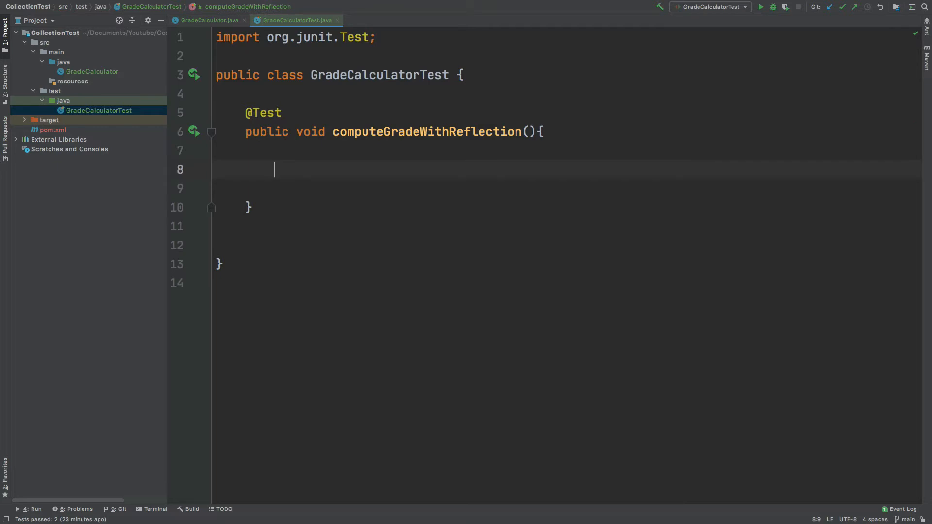
type("GradeCalculator gc = new GradeCalculator();")
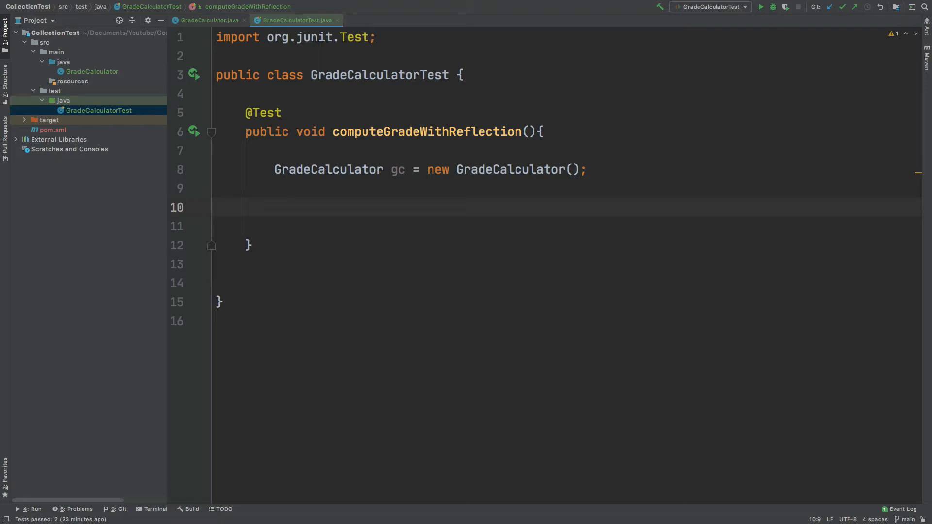
left_click(208, 20)
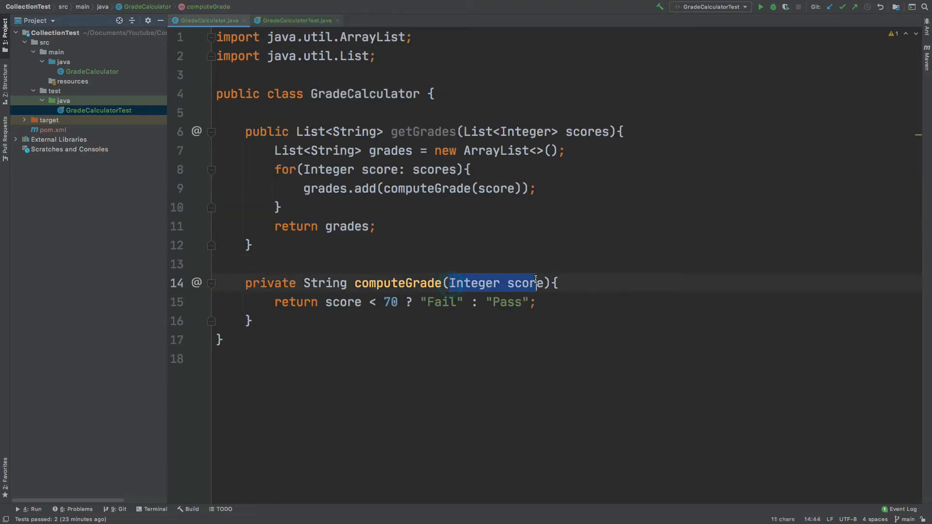
left_click(292, 20)
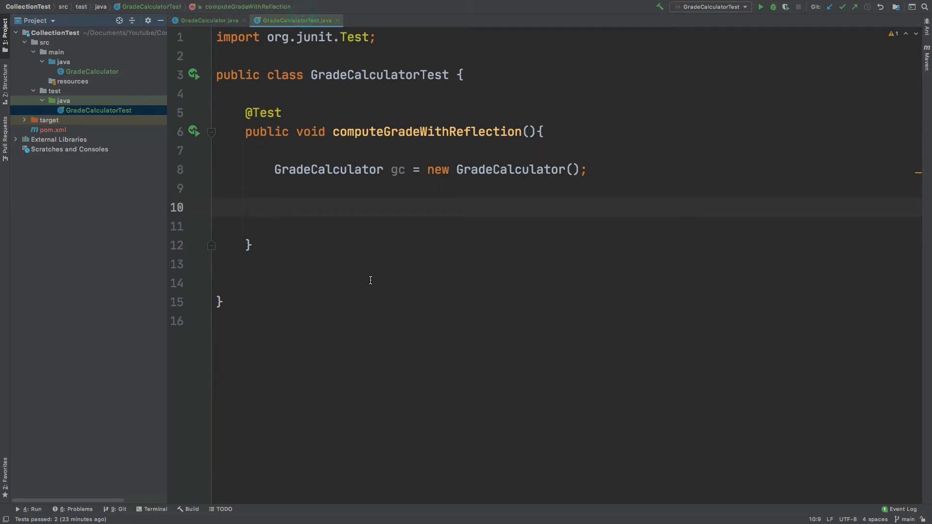
Step: Declare Class[] parameters with Integer.class, get computeGrade via getDeclaredMethod and setAccessible(true)
type("Class[] parameters = new Class[1];")
type("methodCall.setAccessible(true);")
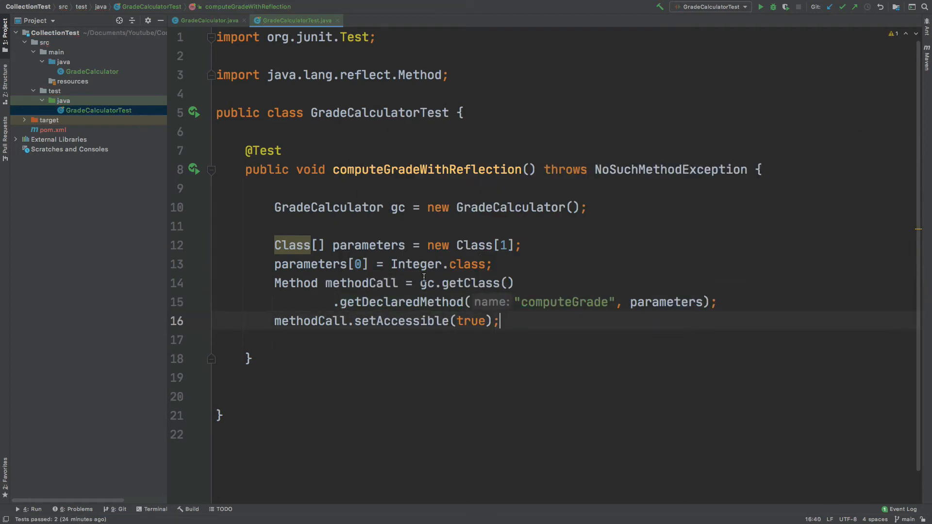
mouse_move(516, 244)
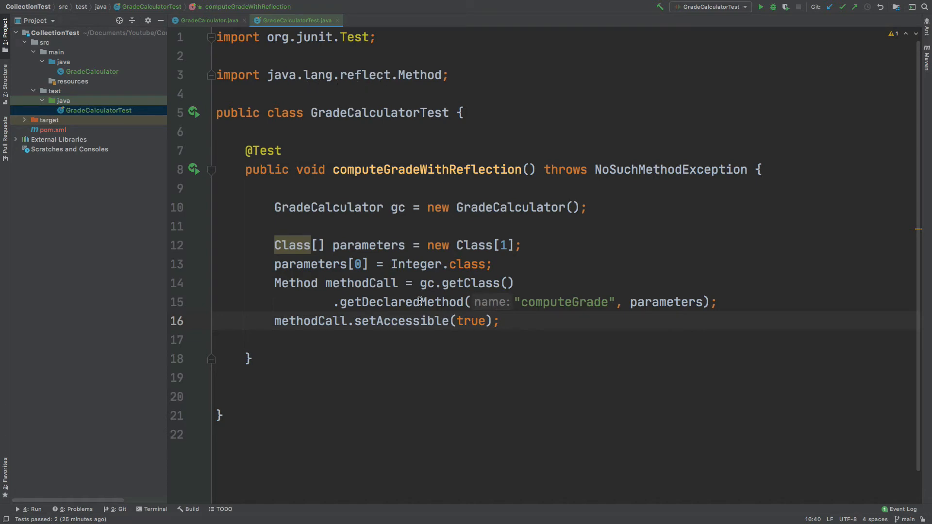
mouse_move(398, 216)
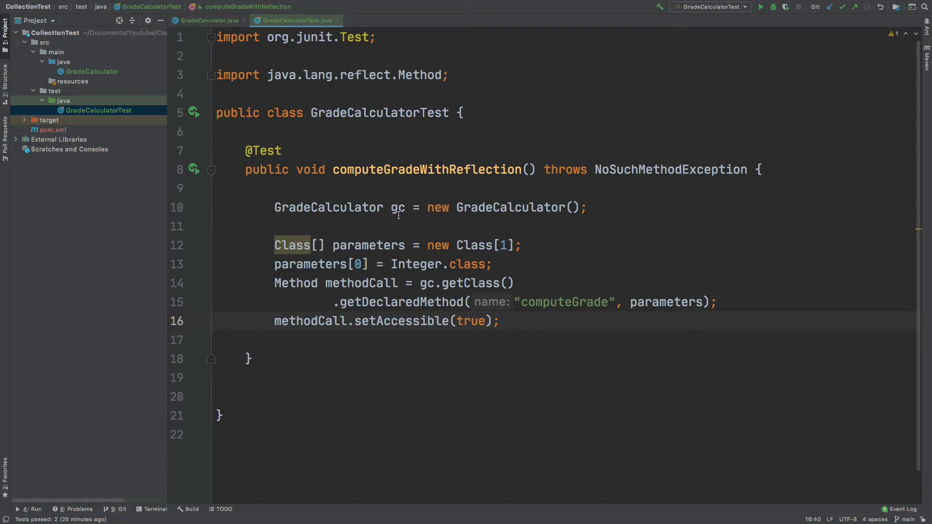
mouse_move(342, 301)
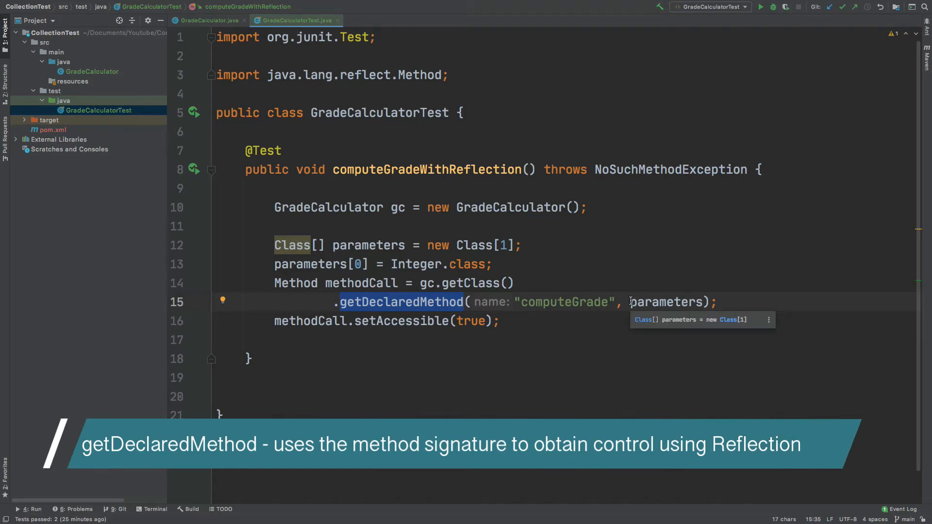
double_click(665, 302)
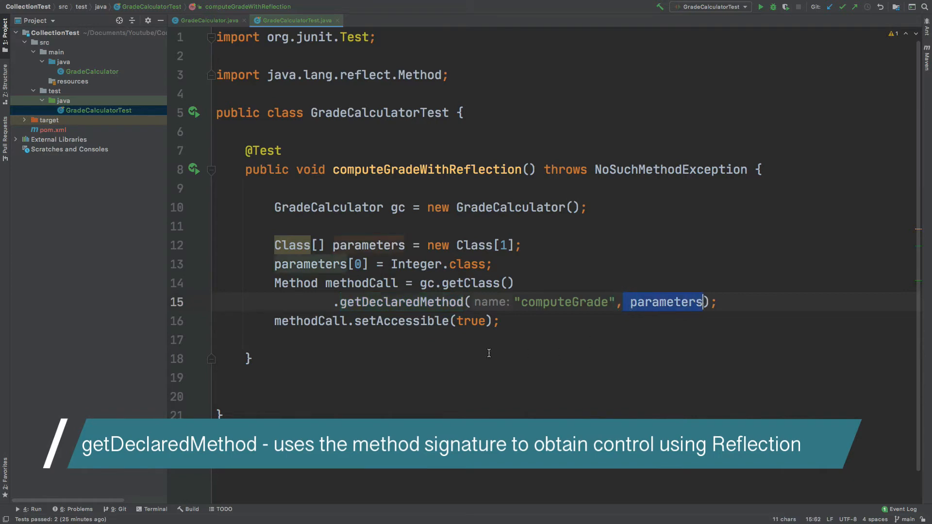
mouse_move(390, 263)
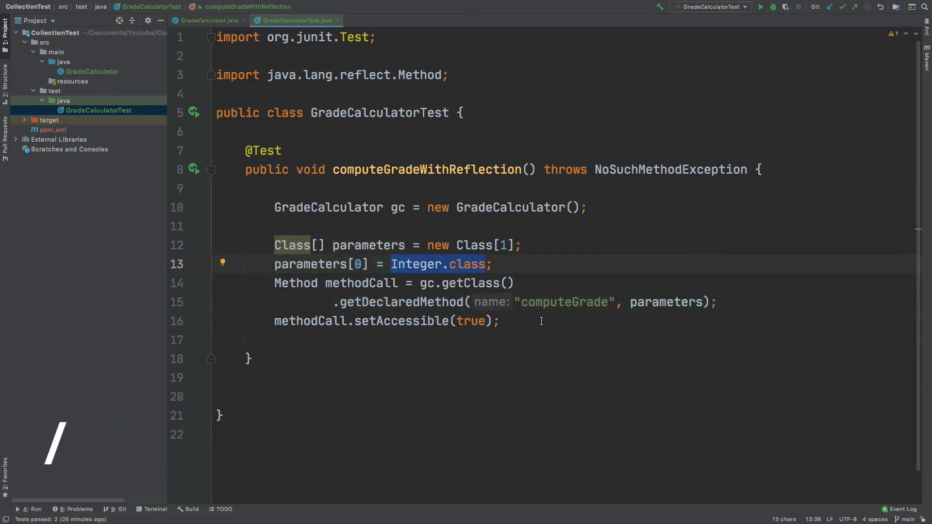
left_click(412, 340)
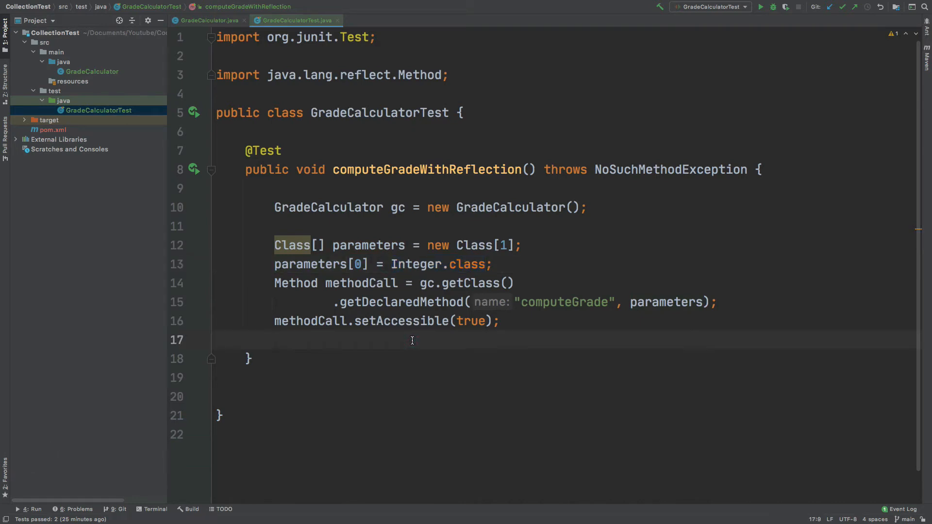
double_click(359, 322)
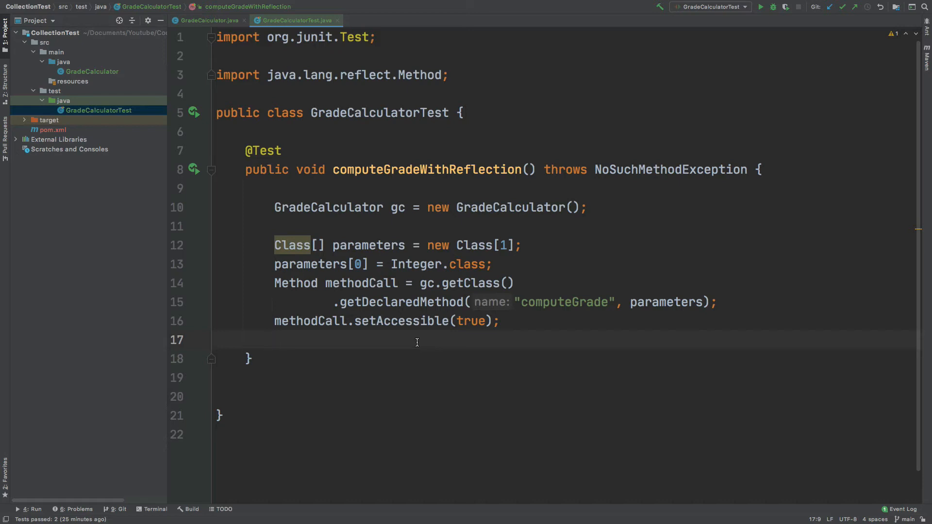
key("enter")
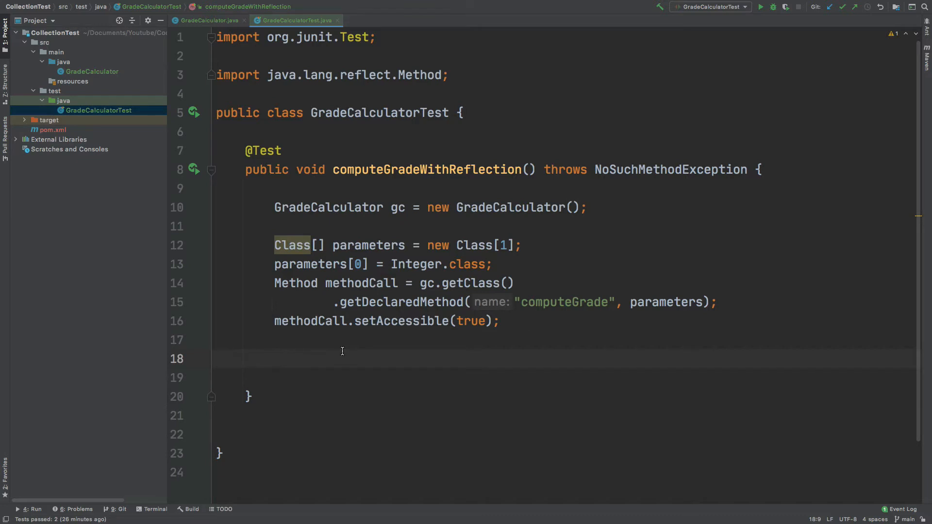
mouse_move(370, 314)
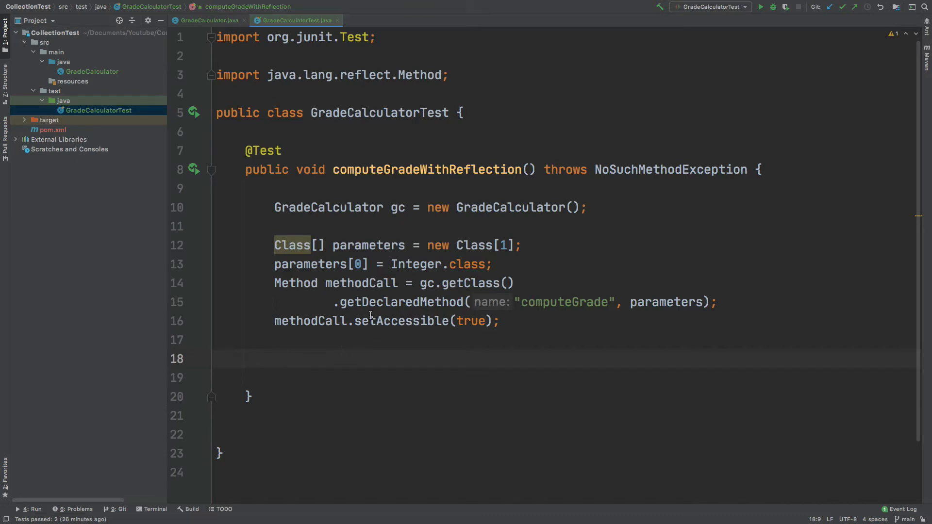
Step: Declare Object[] methodArgument holding 70 and start the actualGrade declaration
double_click(360, 283)
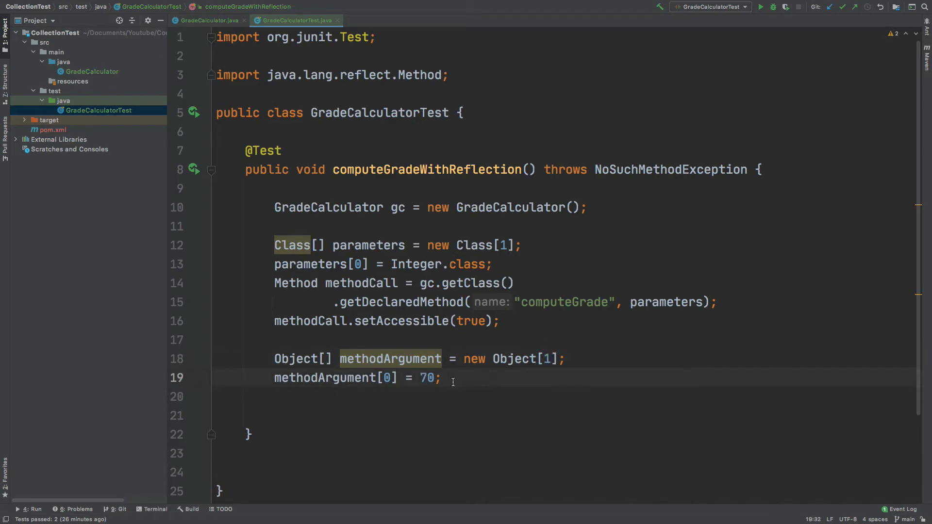
mouse_move(590, 296)
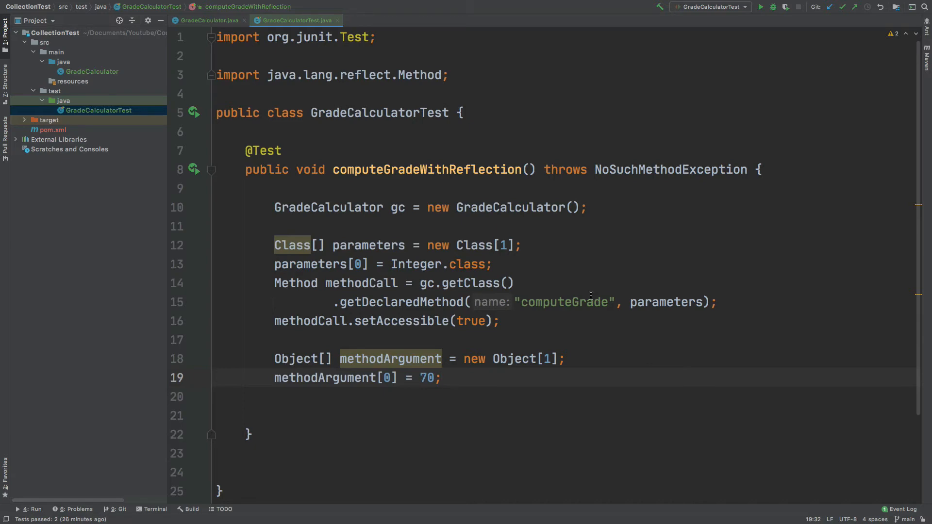
mouse_move(597, 303)
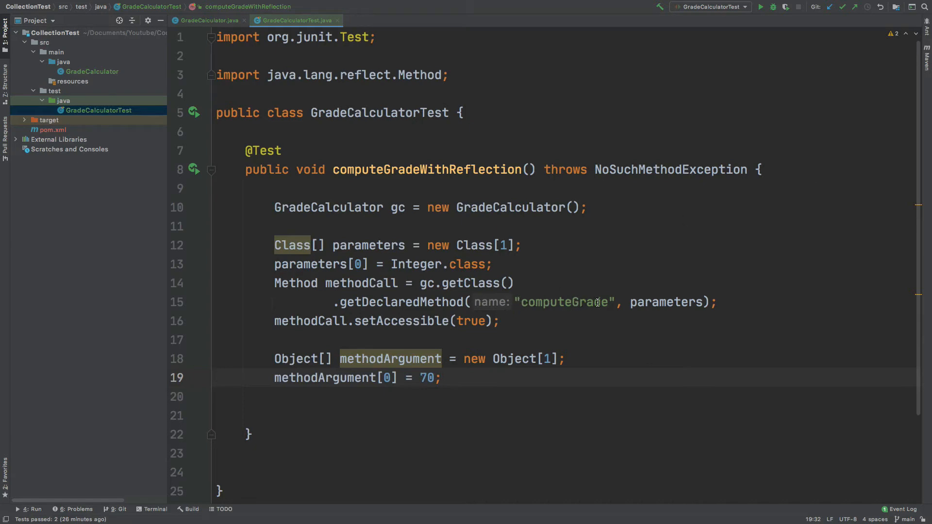
type("String actualGrade = (String)methodCall.invoke(gc, methodArgument);")
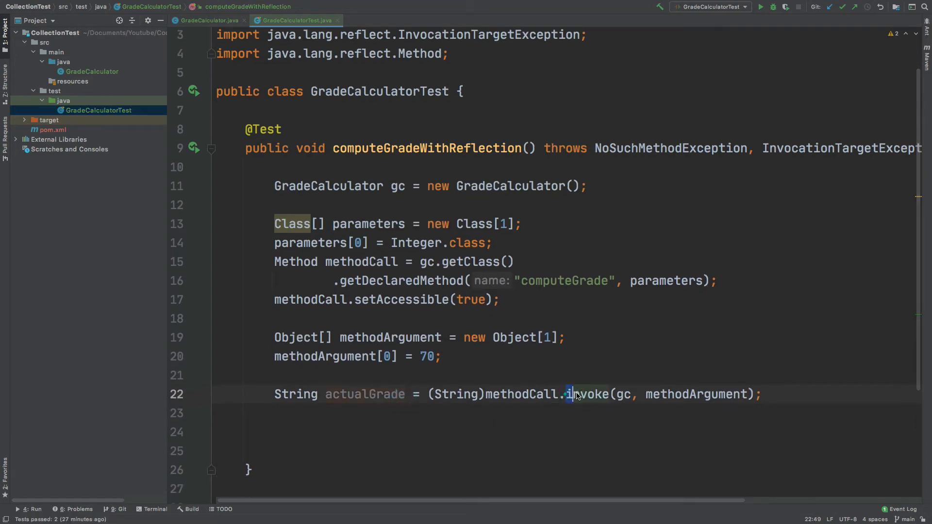
Step: Invoke computeGrade with gc and methodArgument, set expectedGrade "Pass", and assertEquals the two grades
double_click(588, 394)
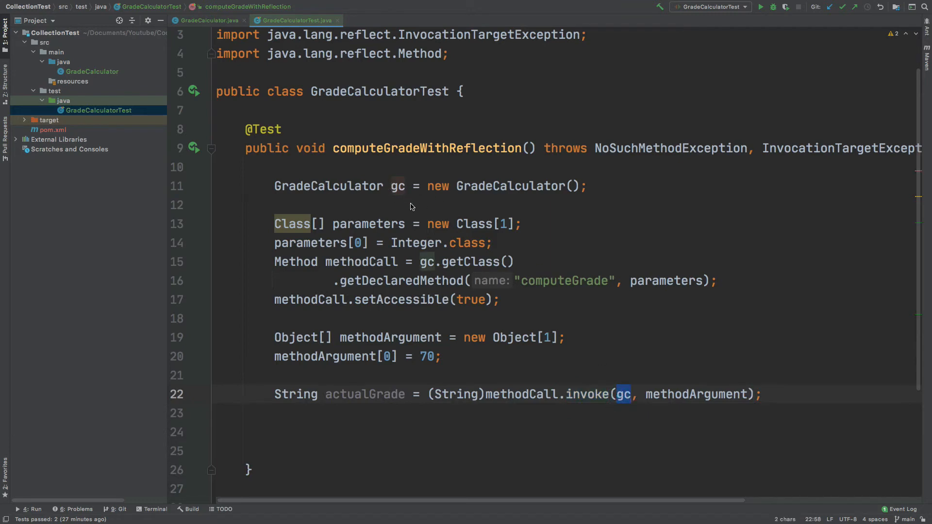
mouse_move(654, 404)
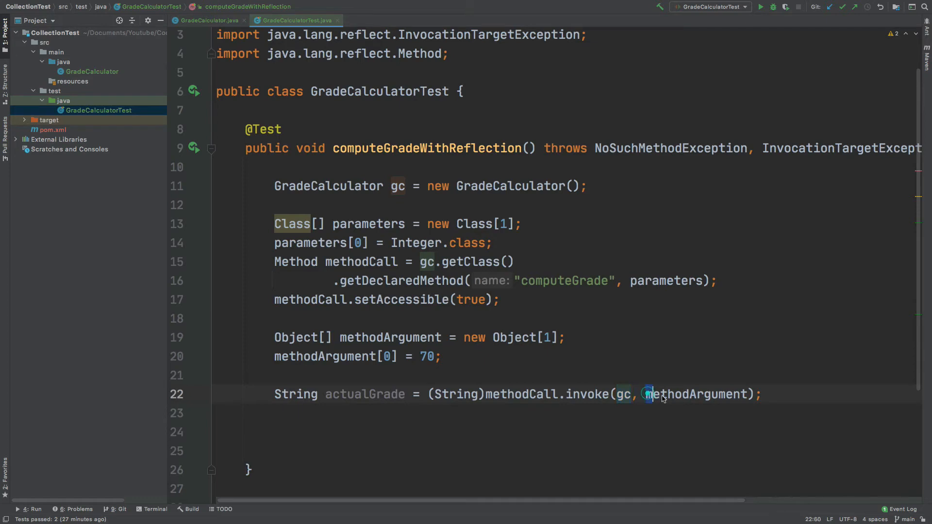
double_click(695, 395)
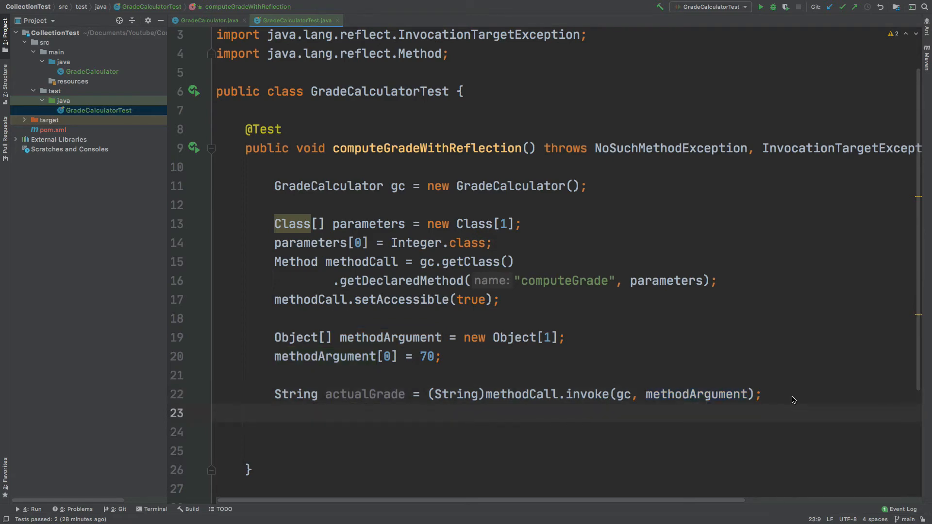
mouse_move(629, 402)
type("String expectedGrade = \"Pass\";")
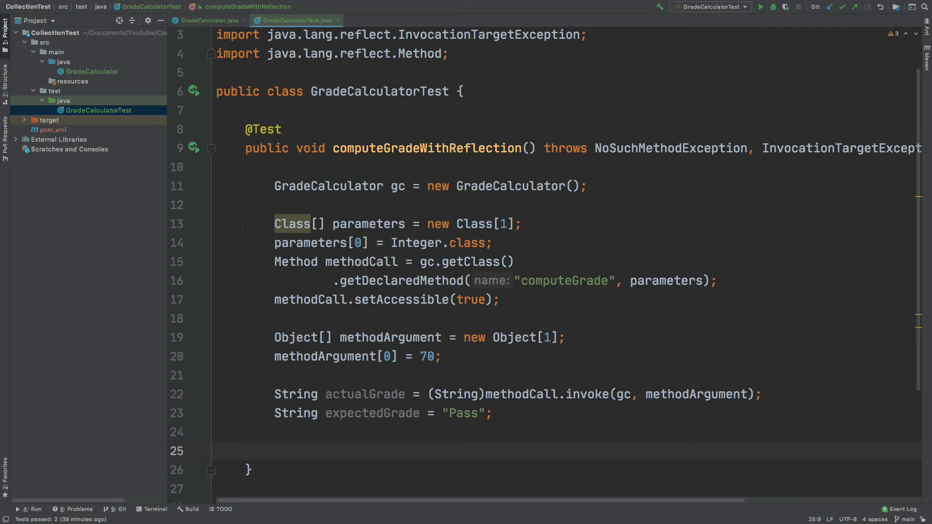
type("assertEquals(expectedGrade, actualGrade);")
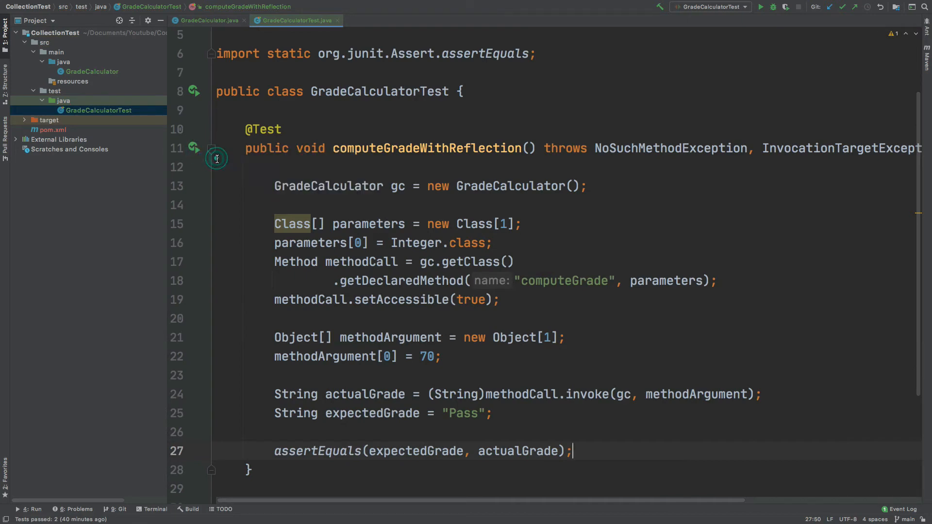
Step: Run the test passing with 70, change the score to 60 and rerun to see Expected Pass but Fail
left_click(761, 7)
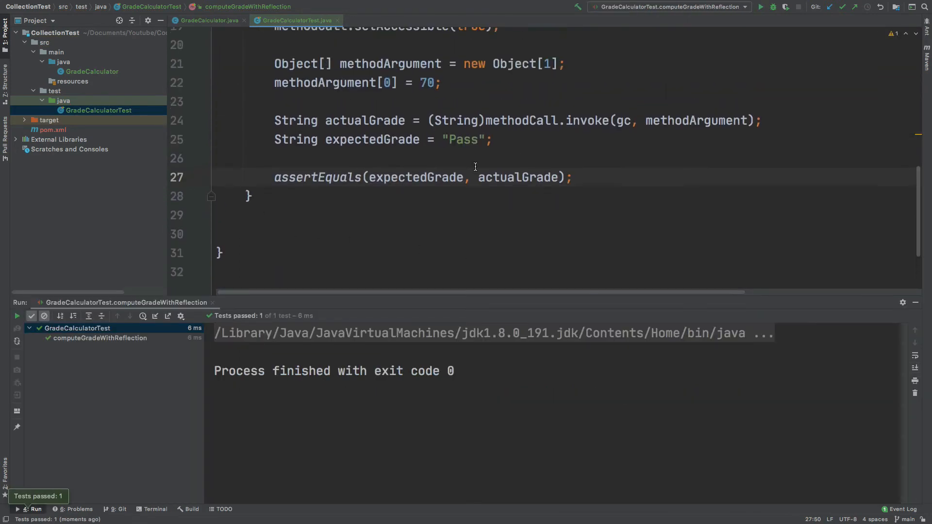
key("Backspace")
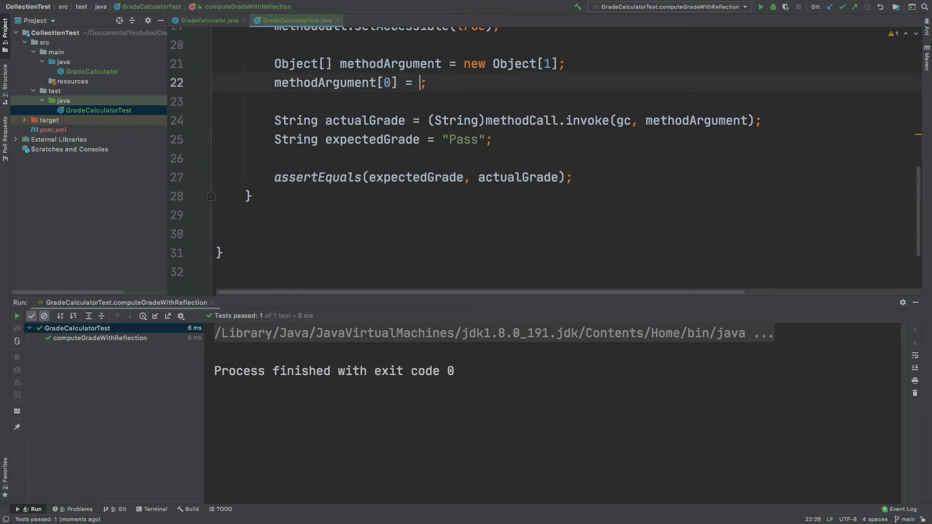
type("60")
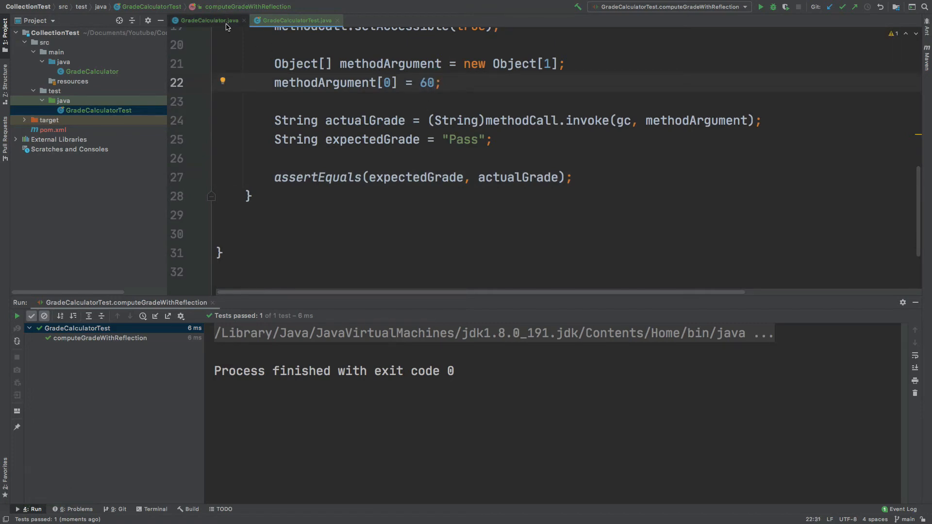
left_click(205, 20)
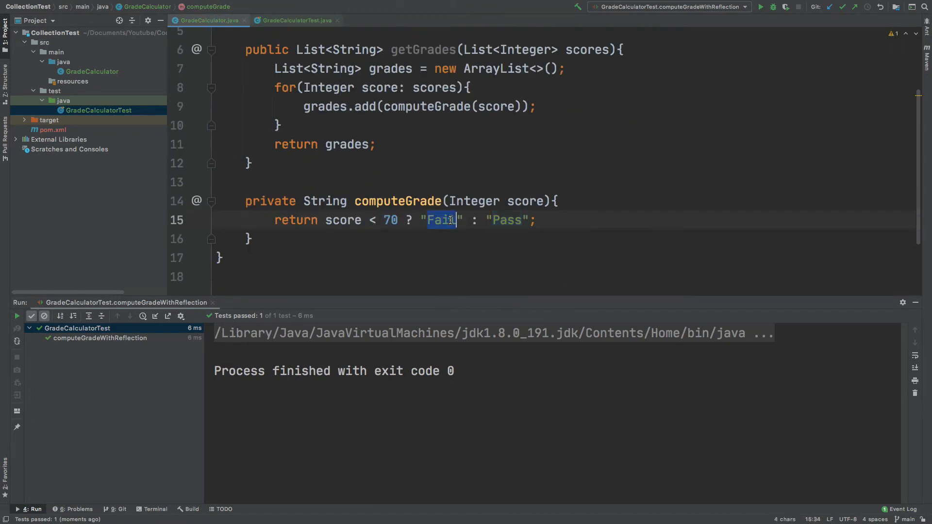
left_click(293, 19)
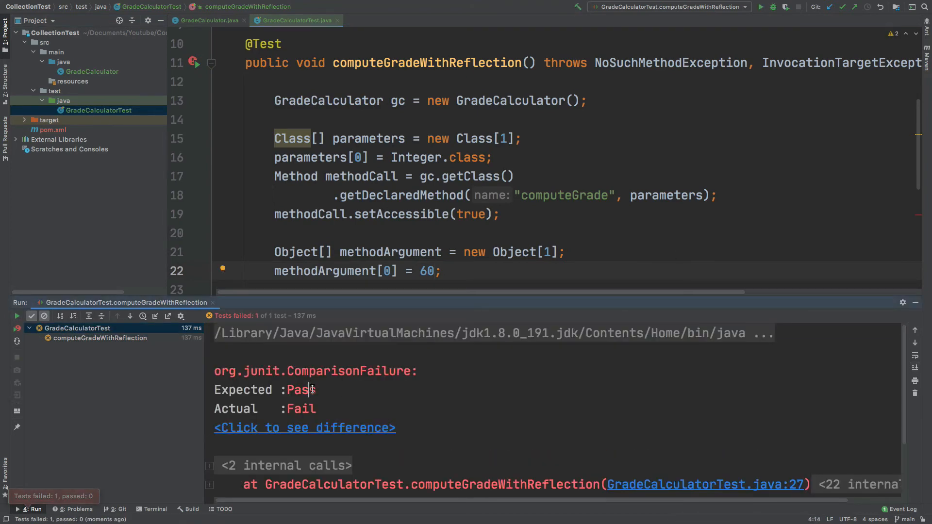
double_click(301, 408)
type("7")
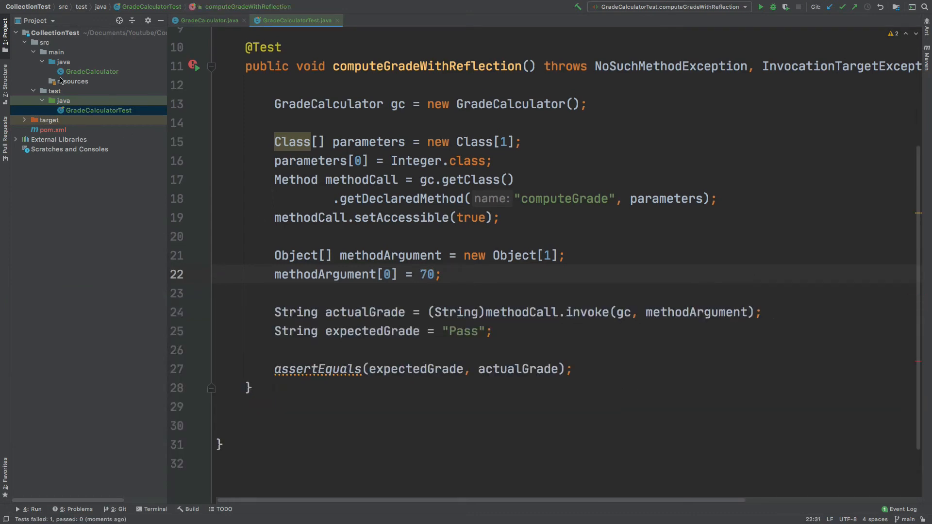
left_click(206, 19)
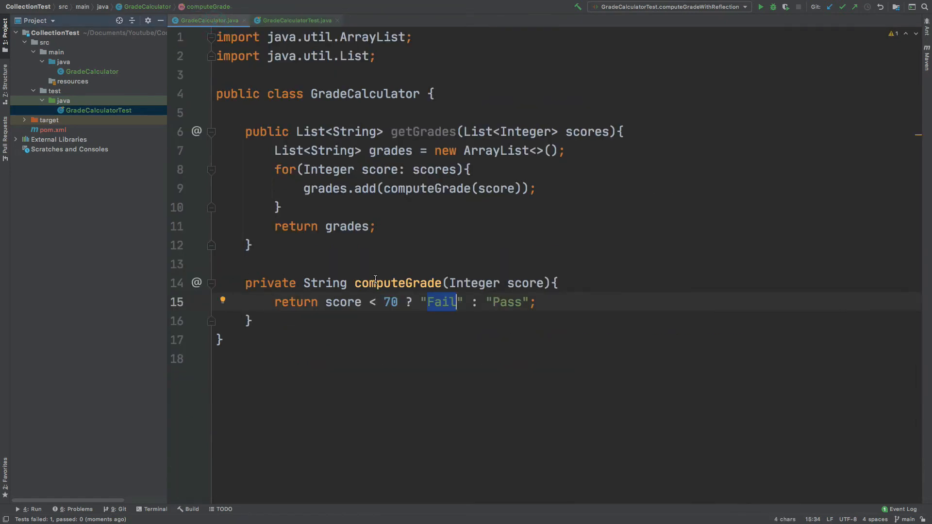
left_click(294, 20)
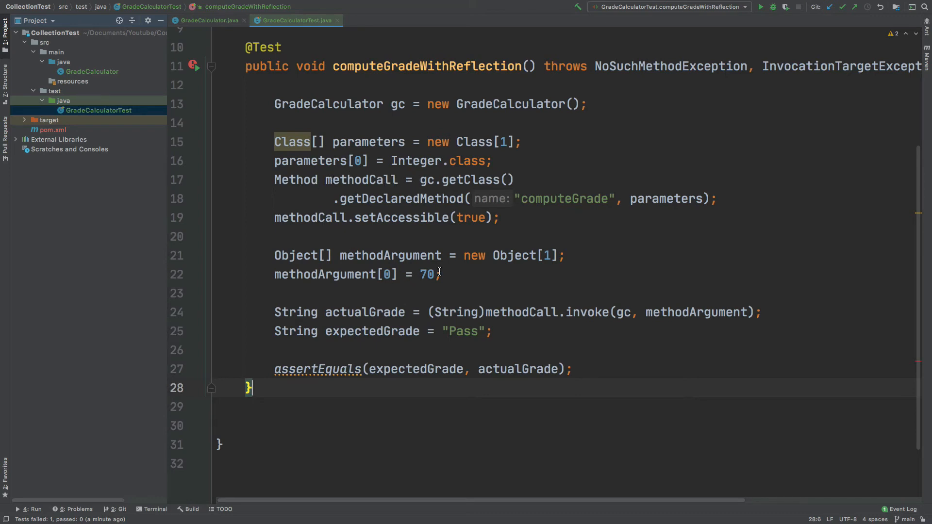
mouse_move(417, 286)
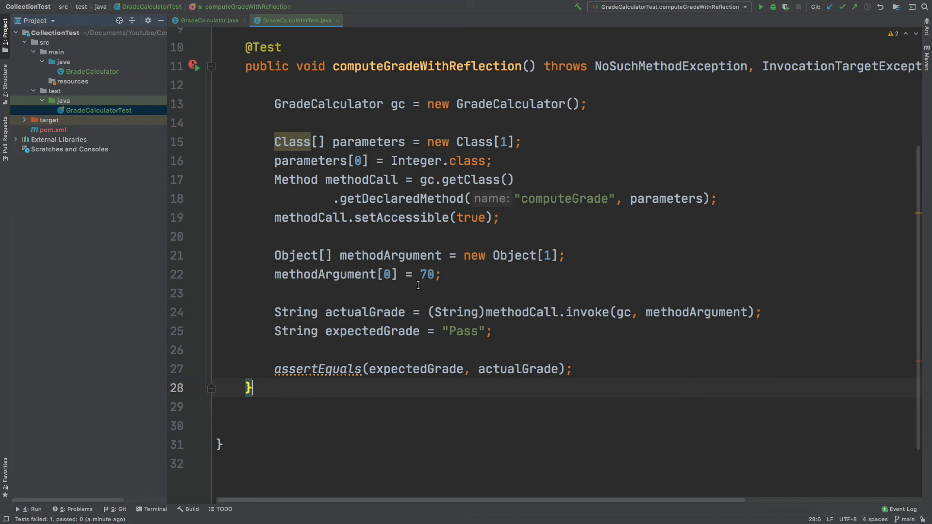
mouse_move(439, 324)
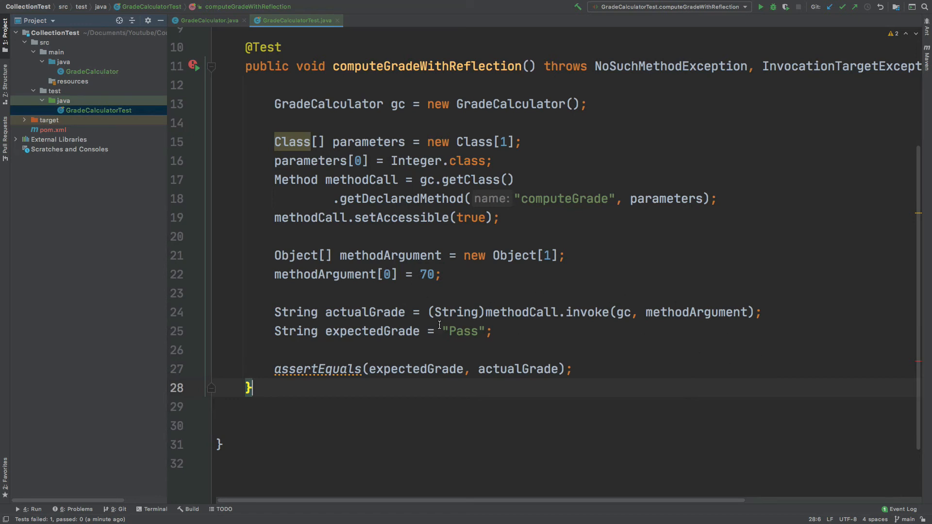
mouse_move(595, 267)
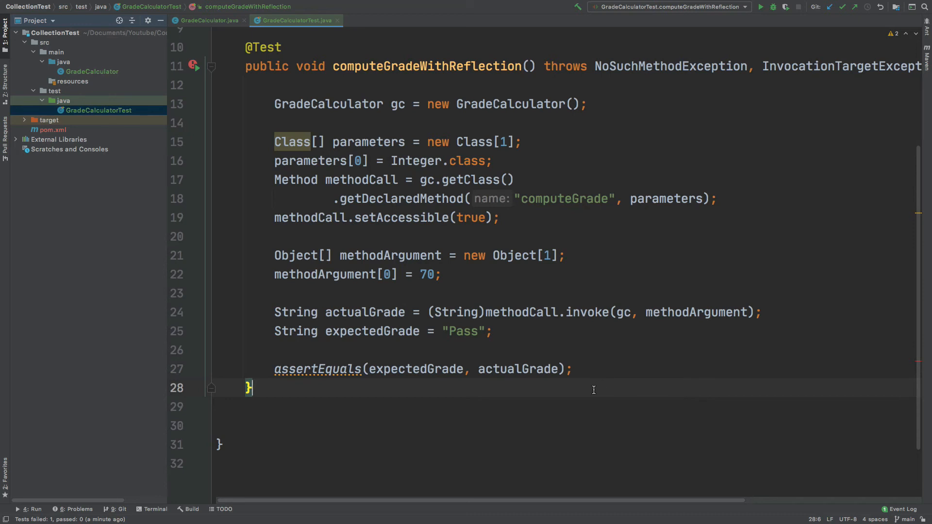
left_click(51, 120)
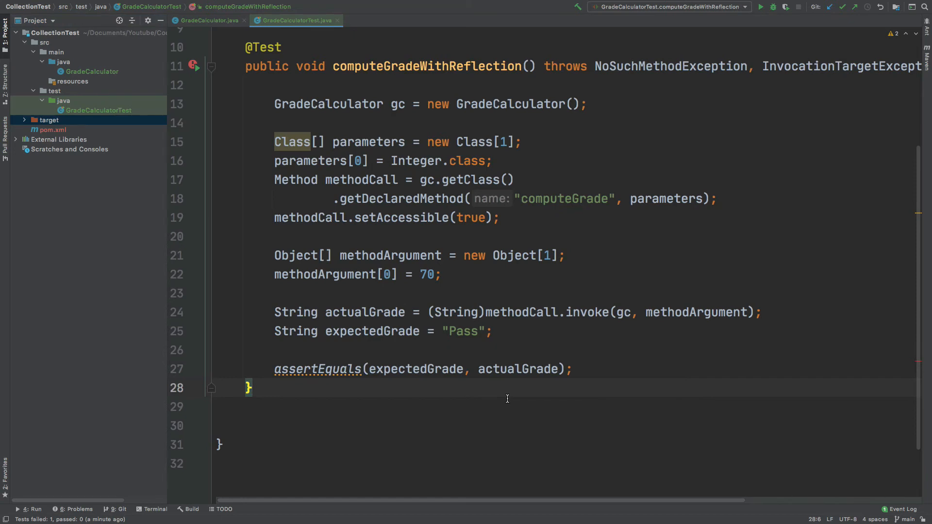
mouse_move(678, 380)
type("public void computeGradeWithPowerm")
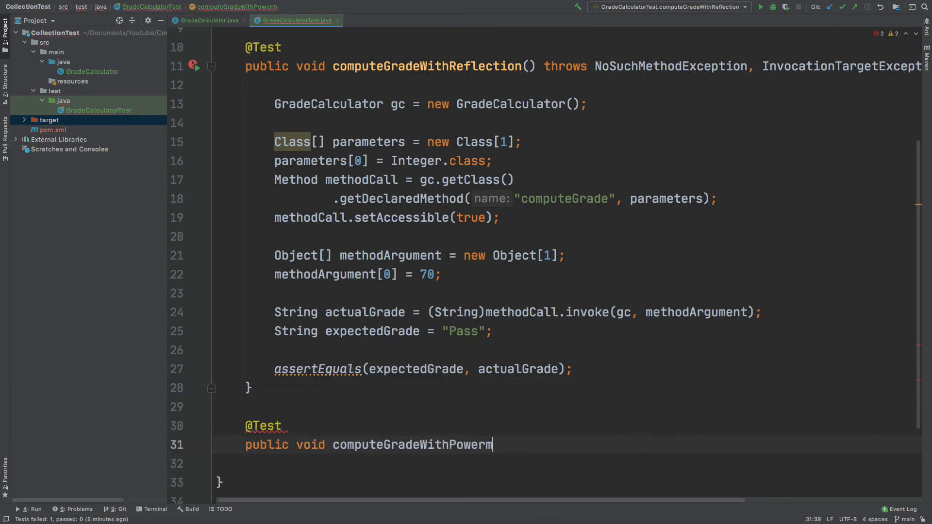
Step: Complete computeGradeWithPowermock() and create GradeCalculator gc = new GradeCalculator() inside it
type("ock(){")
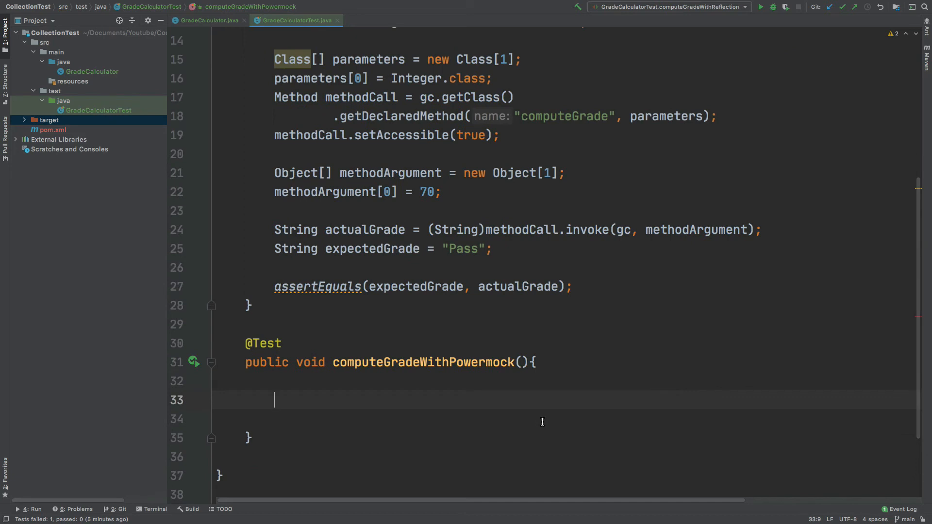
type("GradeCalculator gc = n")
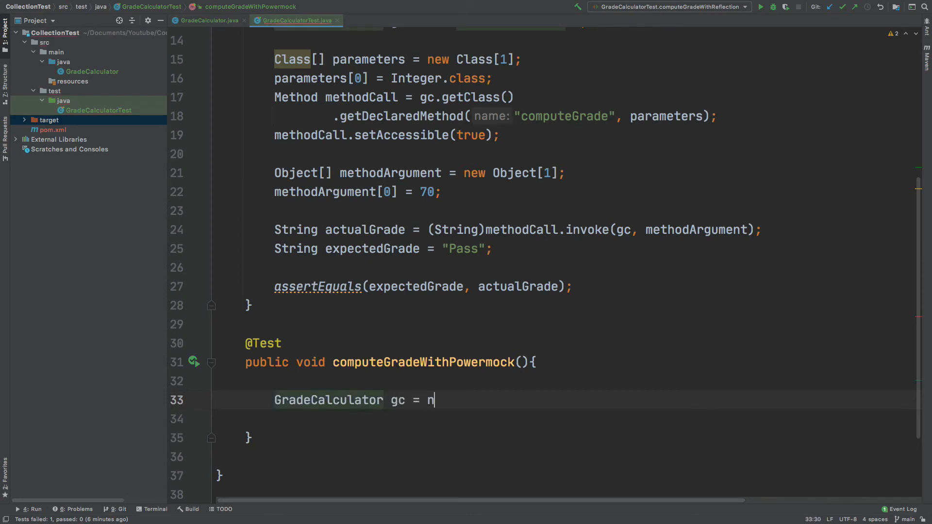
type("ew GradeCalculator();")
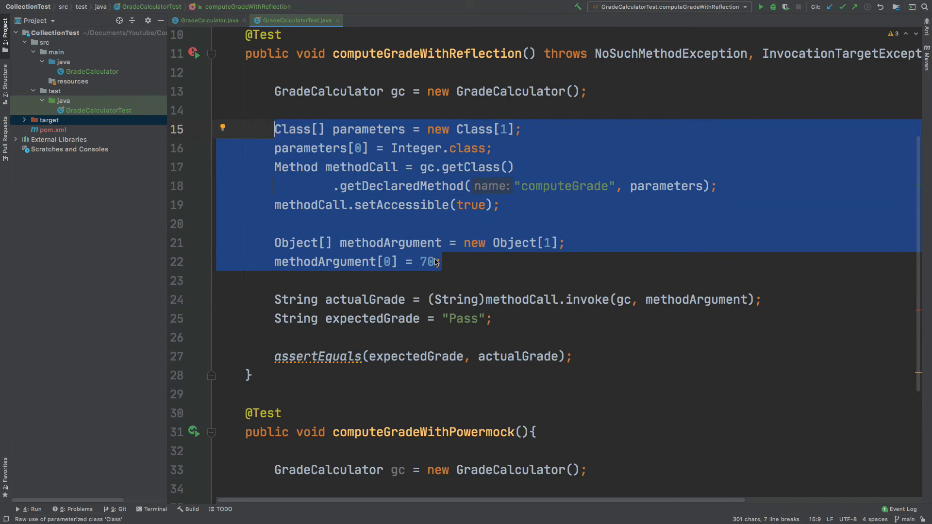
mouse_move(564, 308)
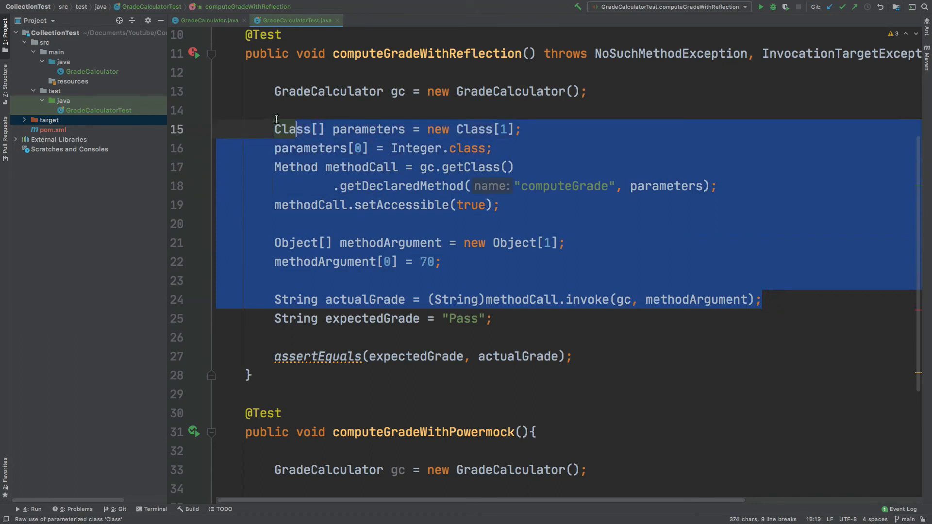
scroll("down", 3)
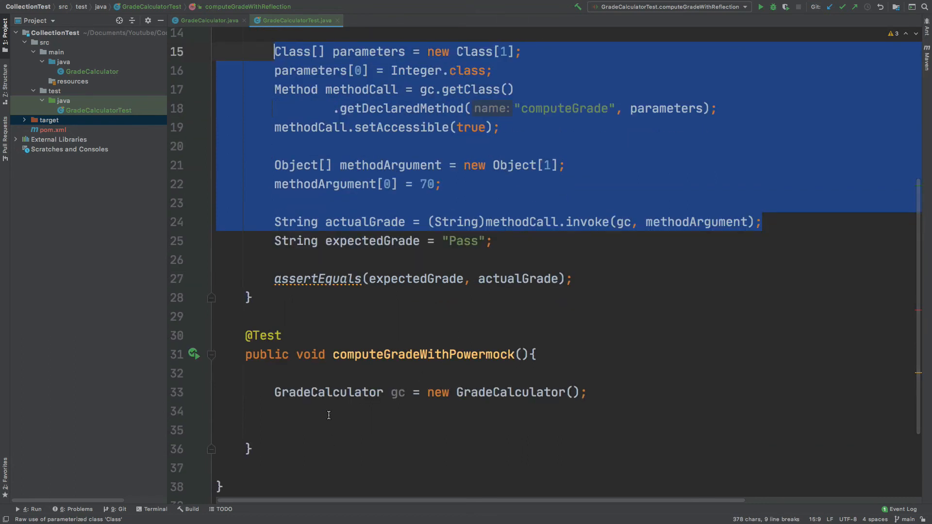
mouse_move(356, 405)
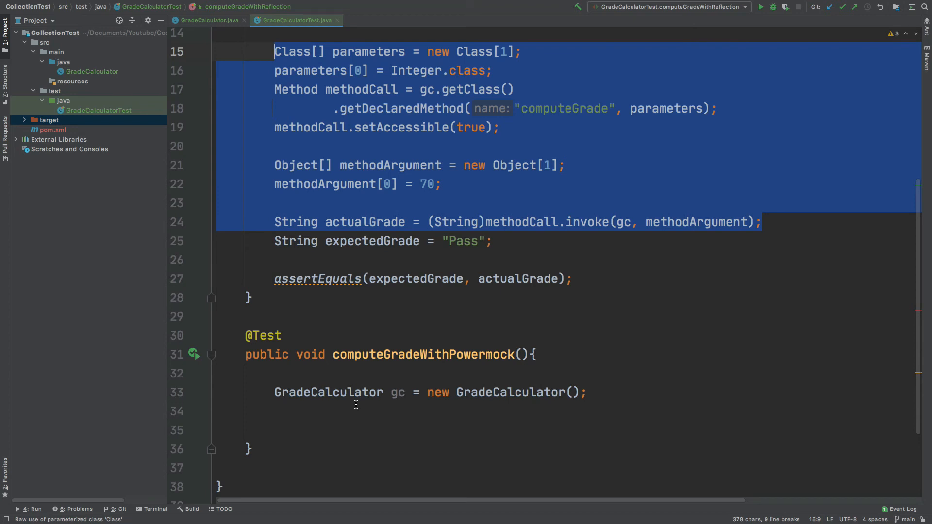
Step: Get actualGrade via Whitebox.invokeMethod(gc, "computeGrade", 70), expect "Pass" and assertEquals
type("String a")
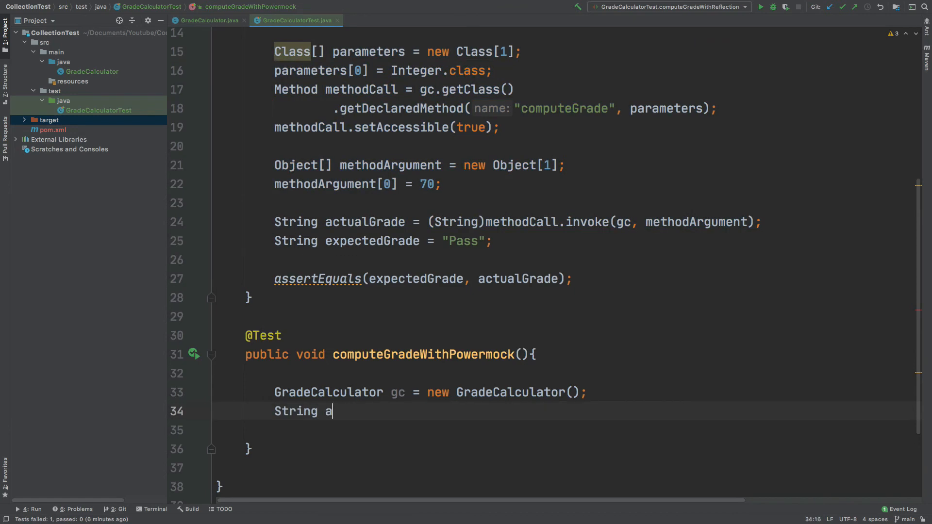
type("ctualGrade = Whitebox.invokeMethod(gc, \"computeGrade\")")
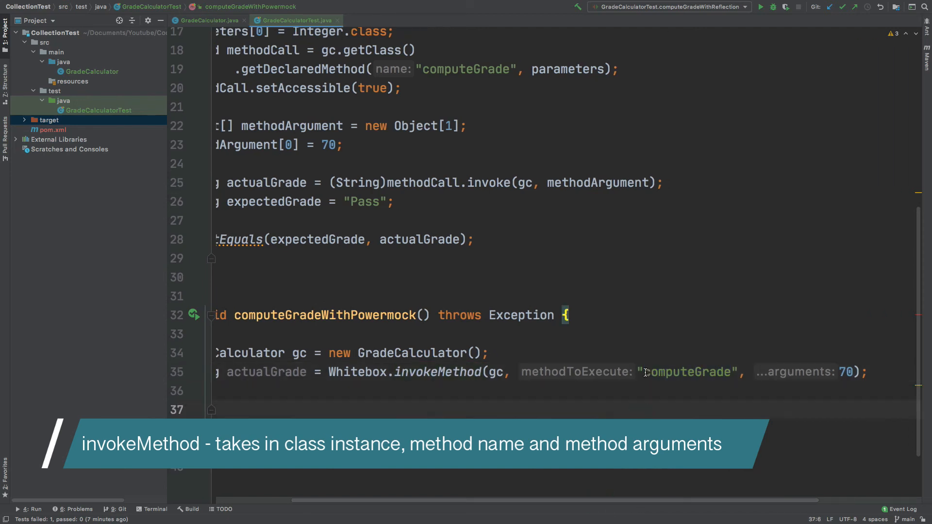
double_click(687, 372)
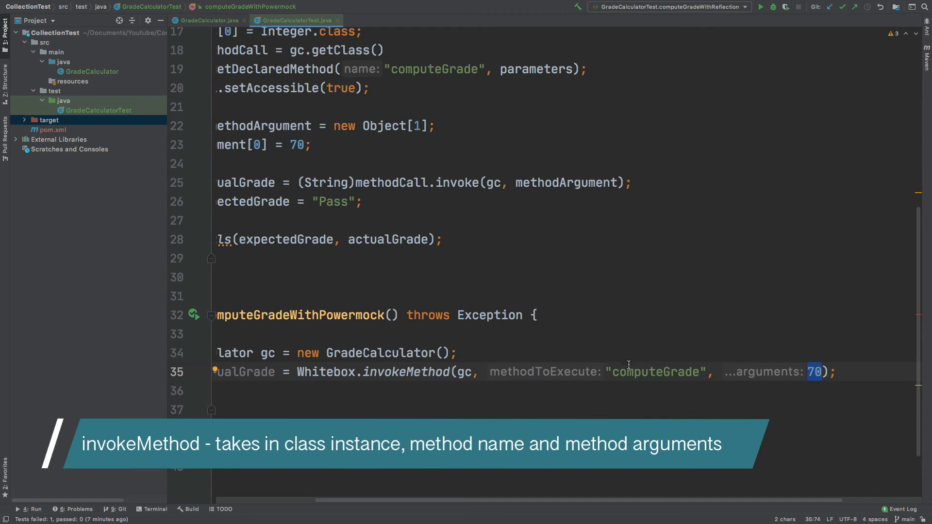
mouse_move(739, 502)
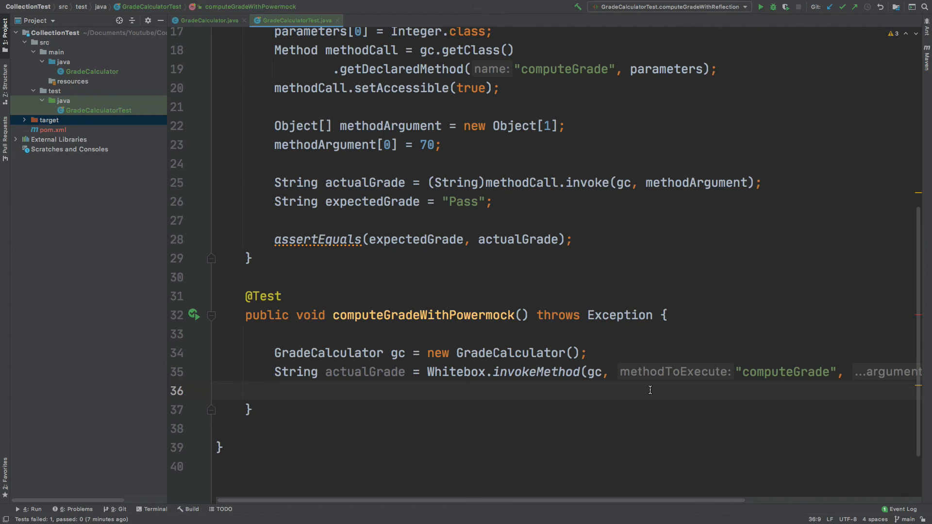
type("String expected")
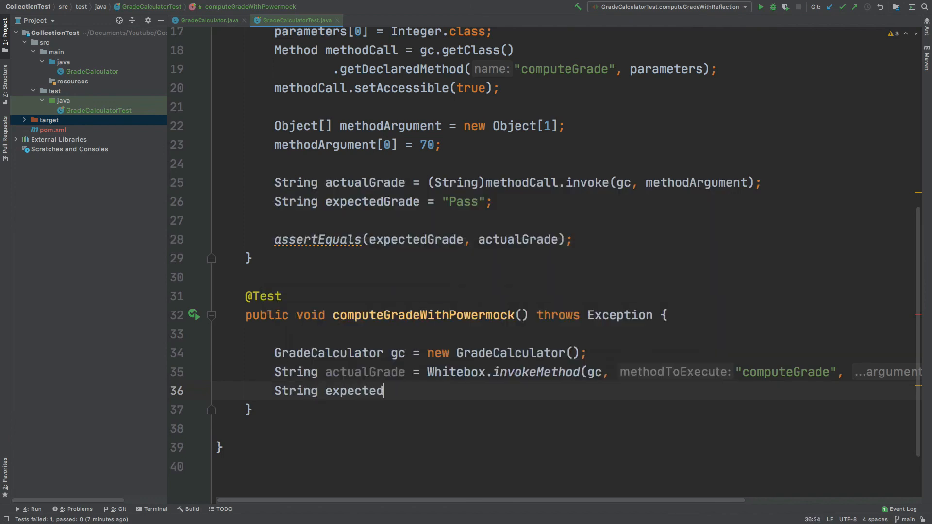
type("assertEquals(expectedGrade, actualGrade")
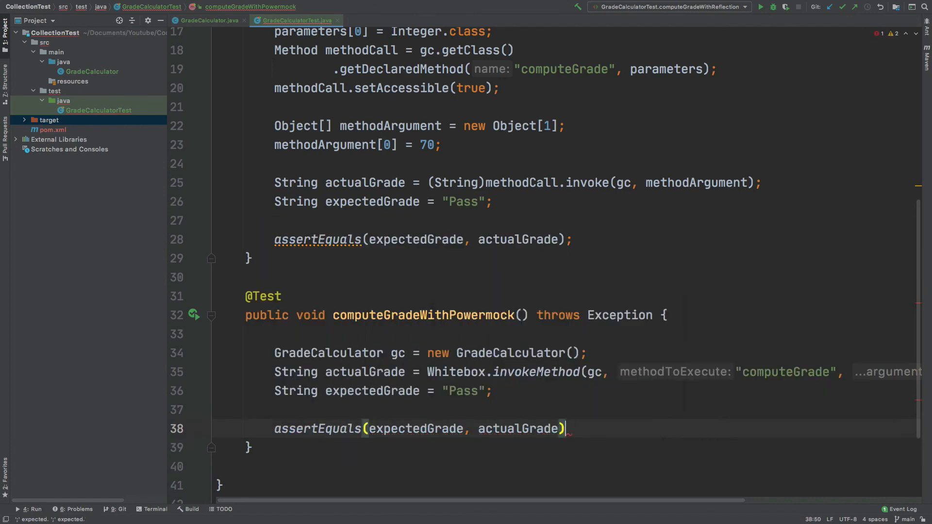
Step: Run the PowerMock test to pass with 70, then rerun with 60 to see Expected Pass but Actual Fail
left_click(194, 315)
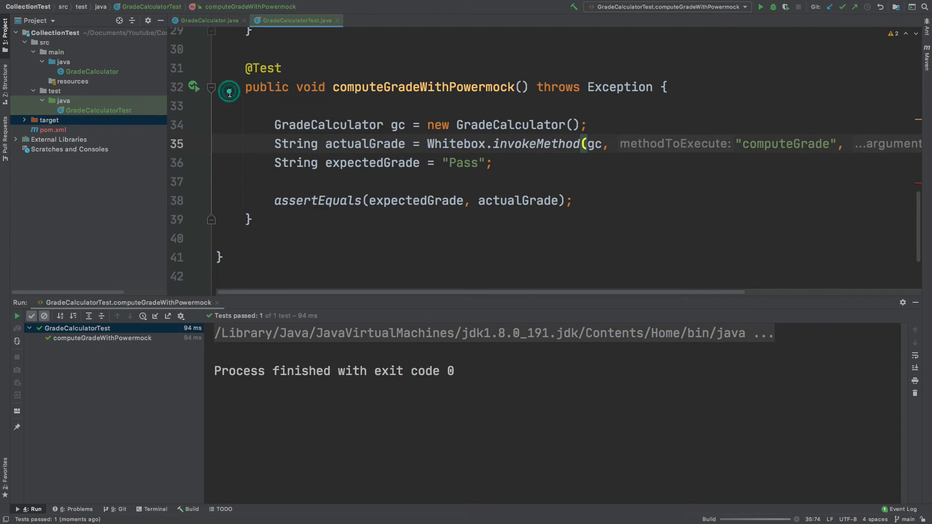
left_click(760, 7)
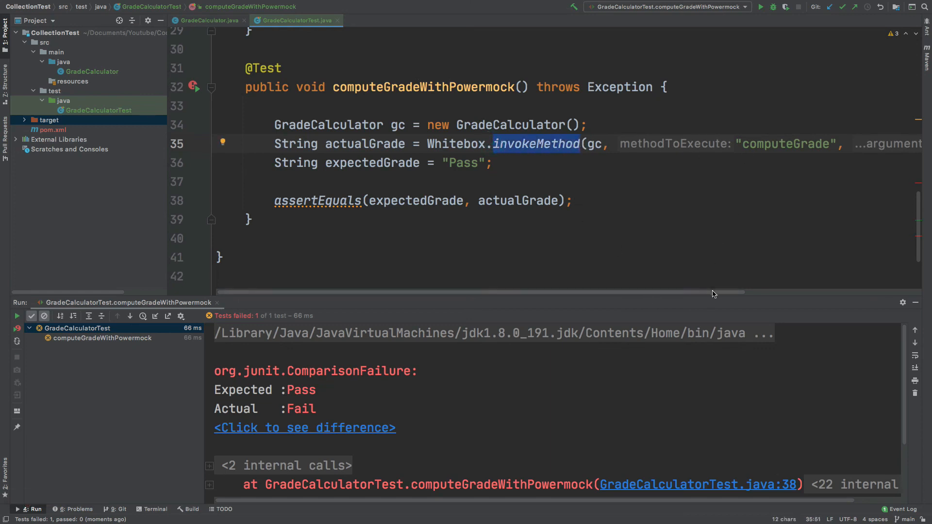
scroll("right", 3)
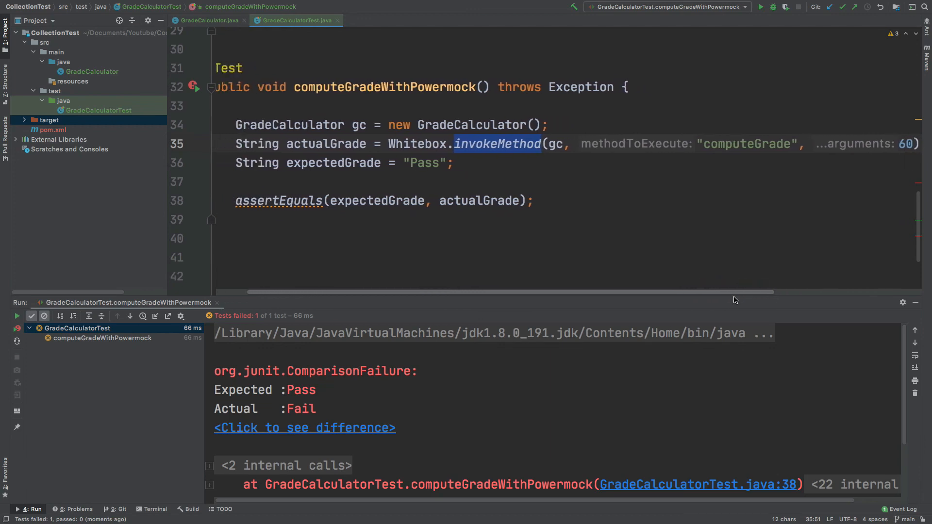
scroll("left", 3)
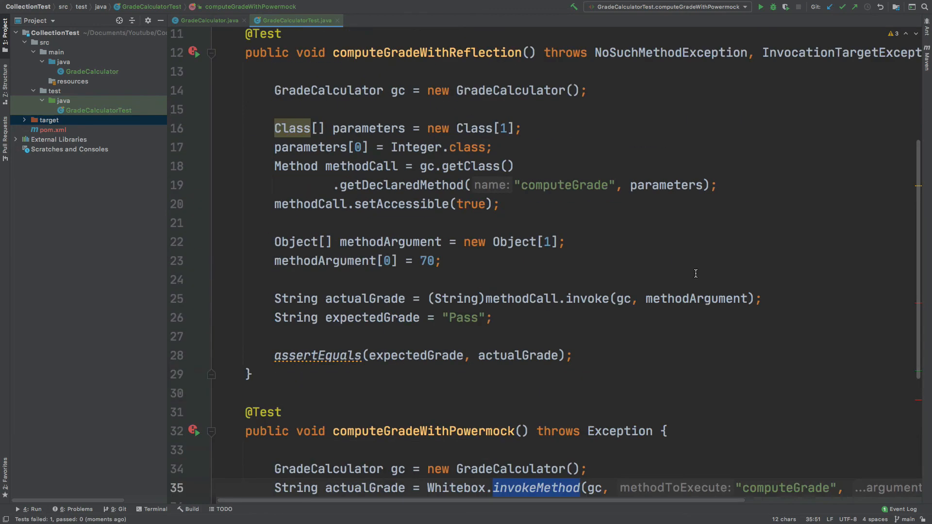
mouse_move(637, 240)
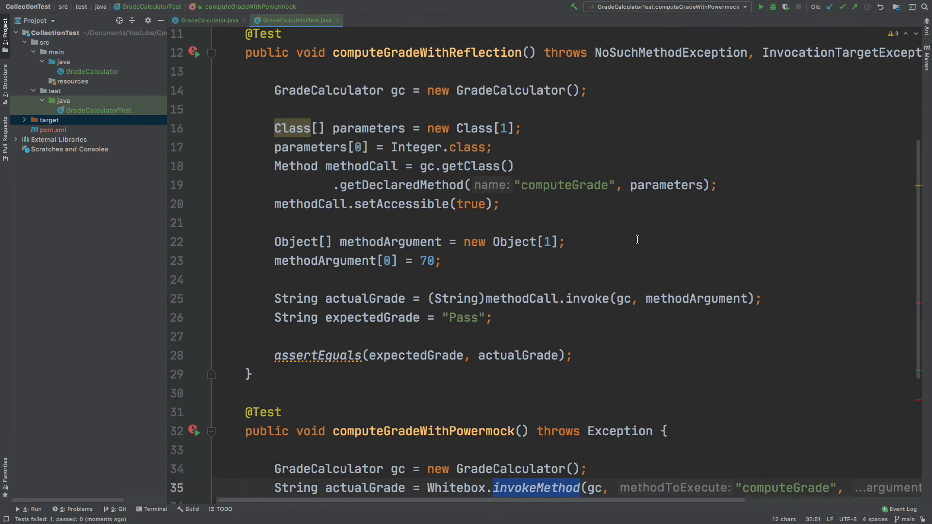